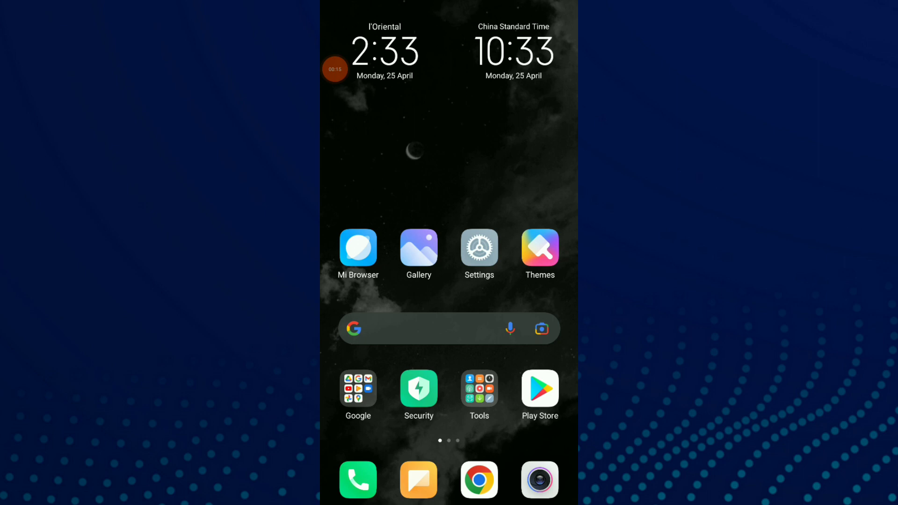
Launch the Facebook app from the second home screen page to show the news feed
scroll(left, 3)
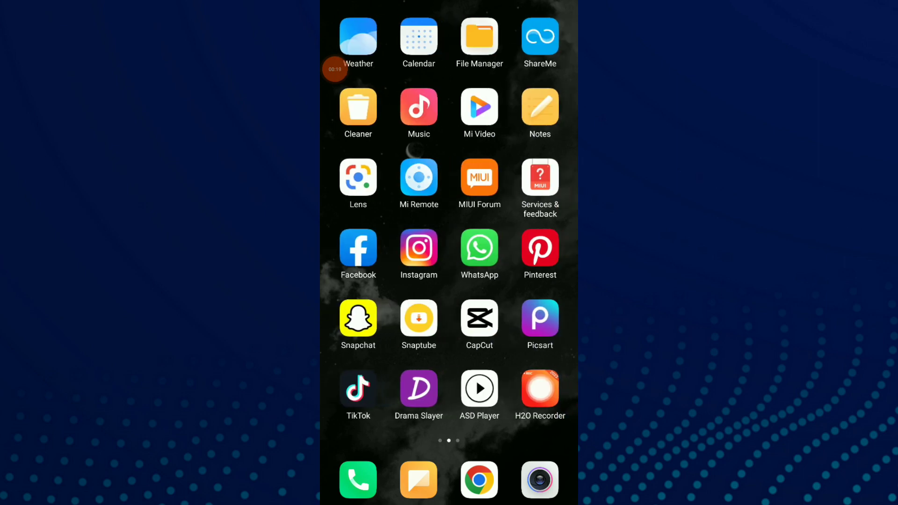
click(357, 250)
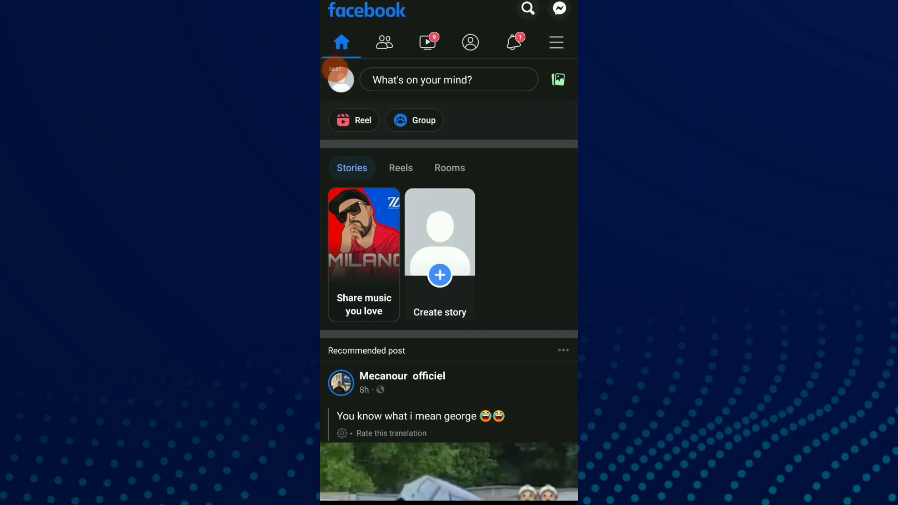
Reach Settings & privacy through the hamburger menu's gear icon
click(554, 42)
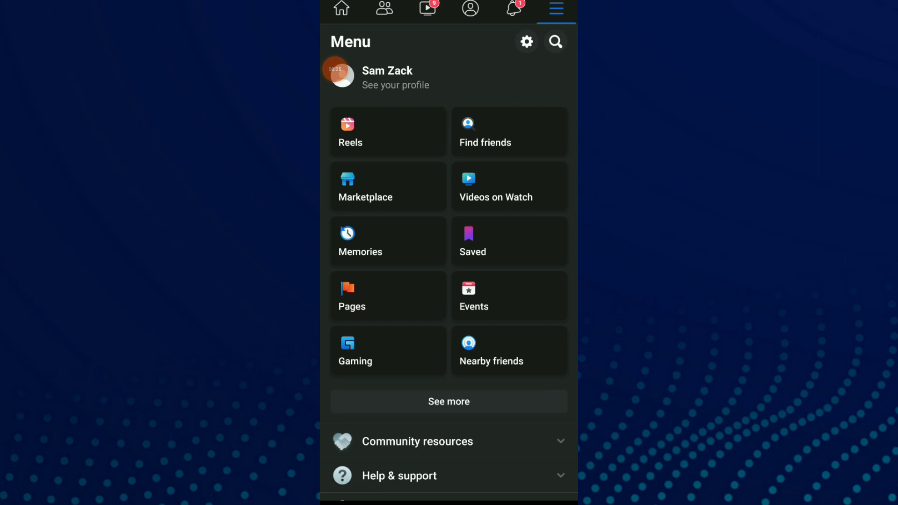
click(525, 42)
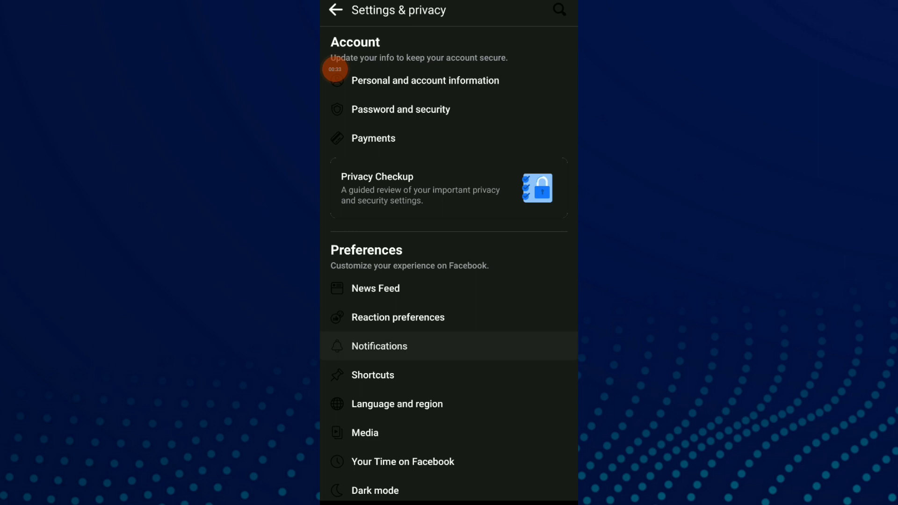
Go into Notifications and open the Comments notification preferences
click(379, 346)
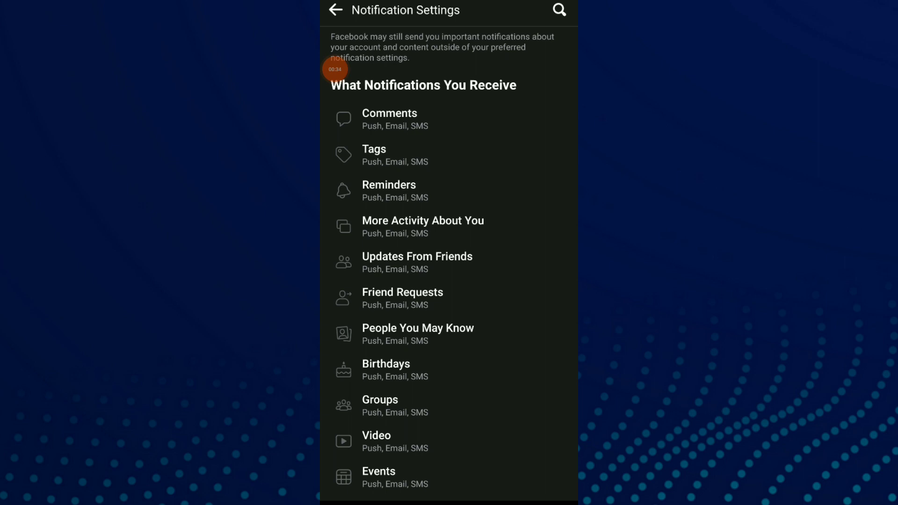
click(389, 118)
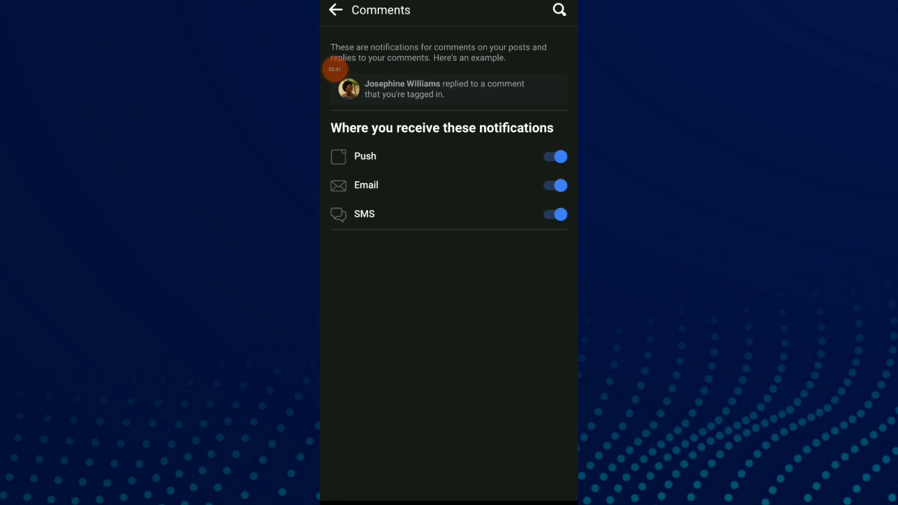